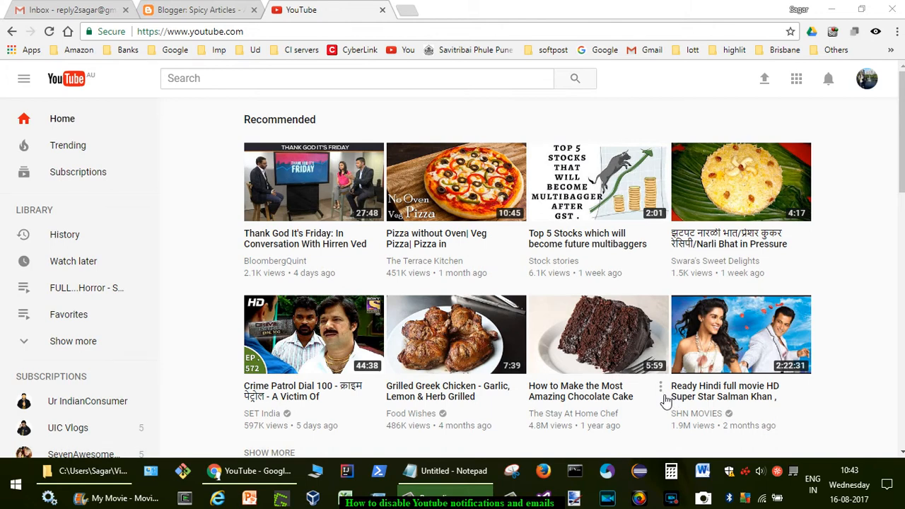
pyautogui.moveTo(629, 346)
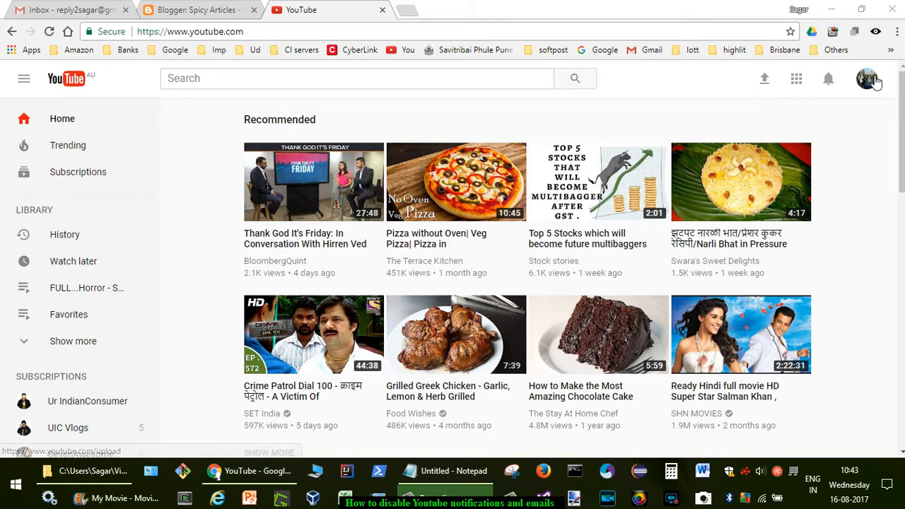
pyautogui.moveTo(828, 78)
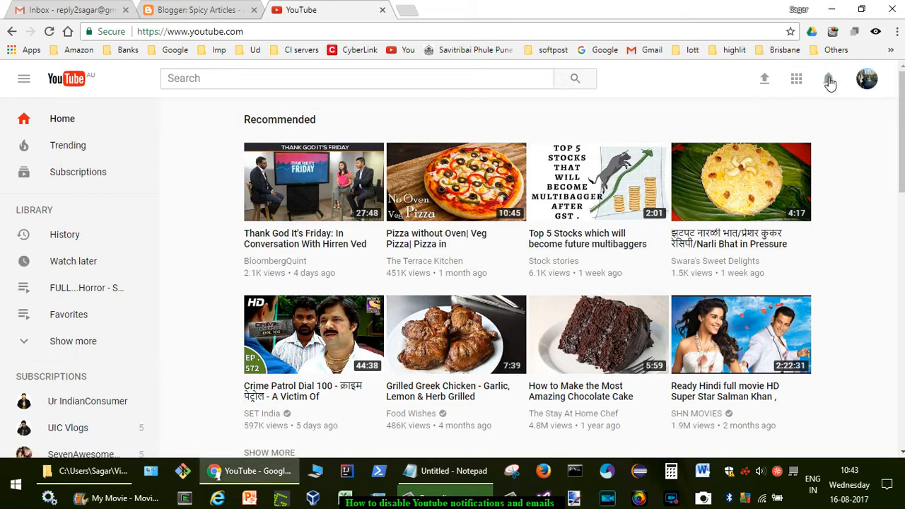
# Step: Show the recent notifications list from the bell icon on the home page
pyautogui.click(828, 78)
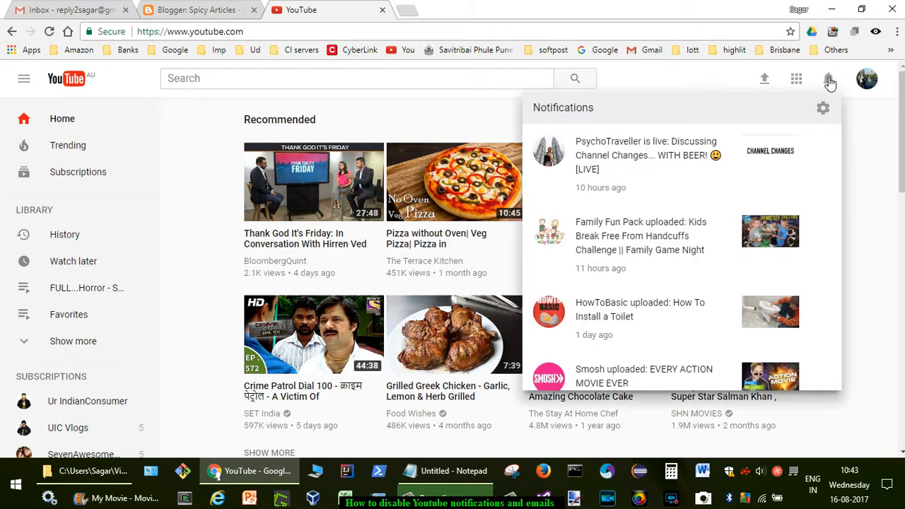
# Step: Go to the account Notifications settings page via the gear icon and review its email preferences
pyautogui.click(822, 107)
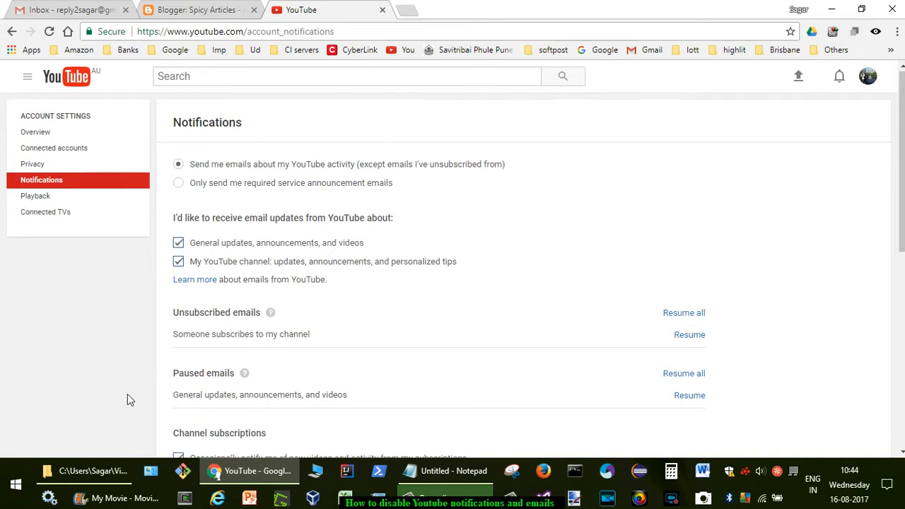
pyautogui.scroll(-3)
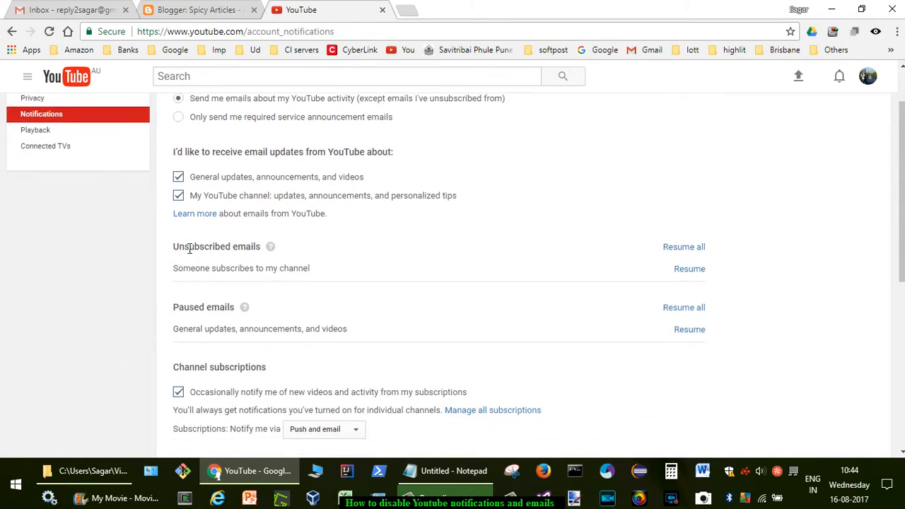
pyautogui.doubleClick(215, 245)
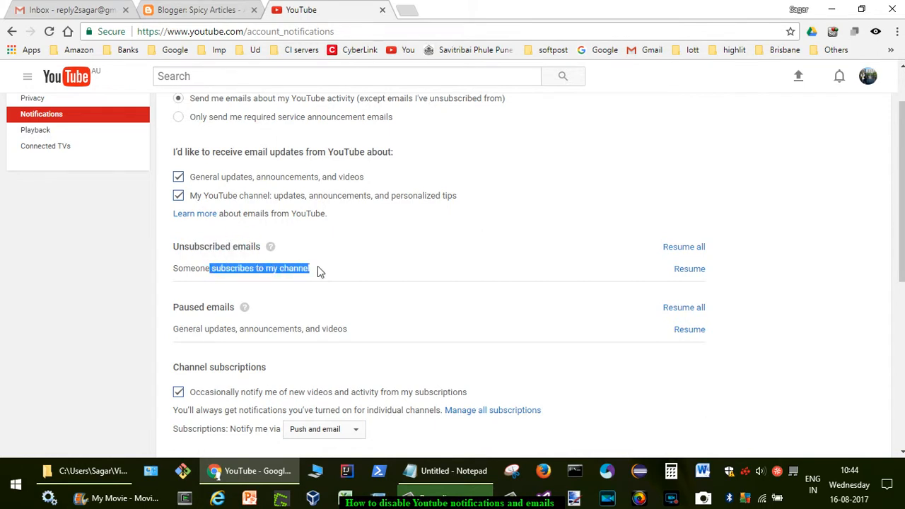
pyautogui.moveTo(420, 262)
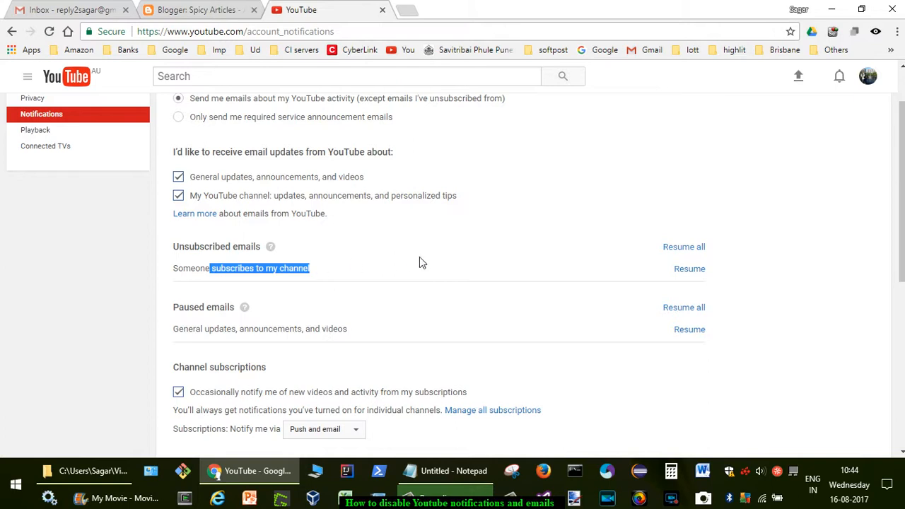
pyautogui.moveTo(287, 352)
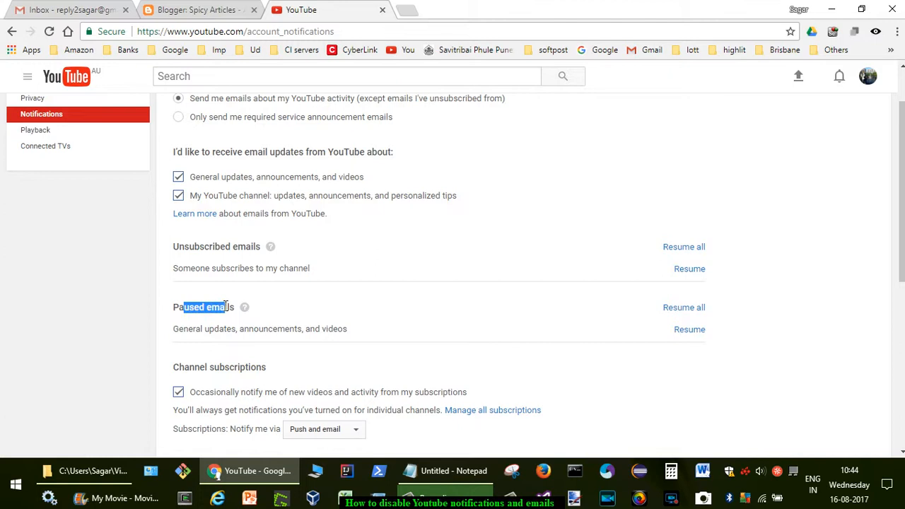
pyautogui.moveTo(340, 328)
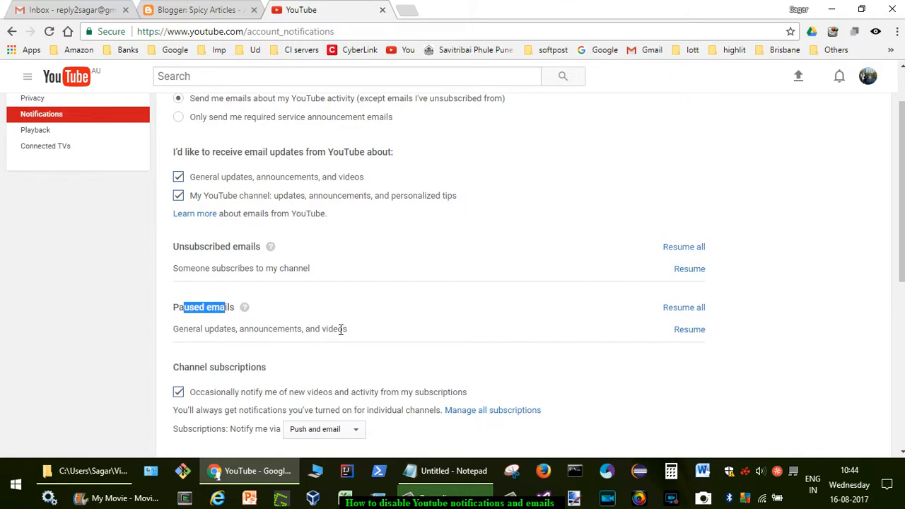
pyautogui.moveTo(580, 320)
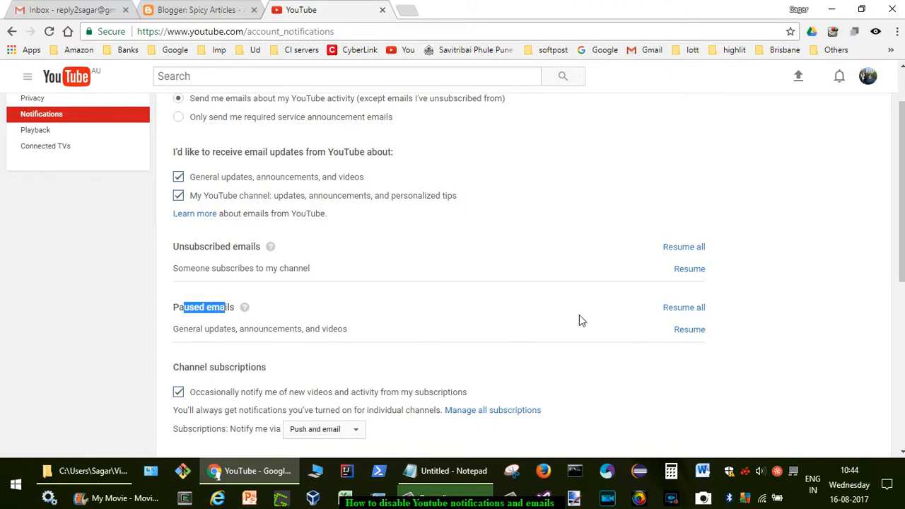
pyautogui.scroll(3)
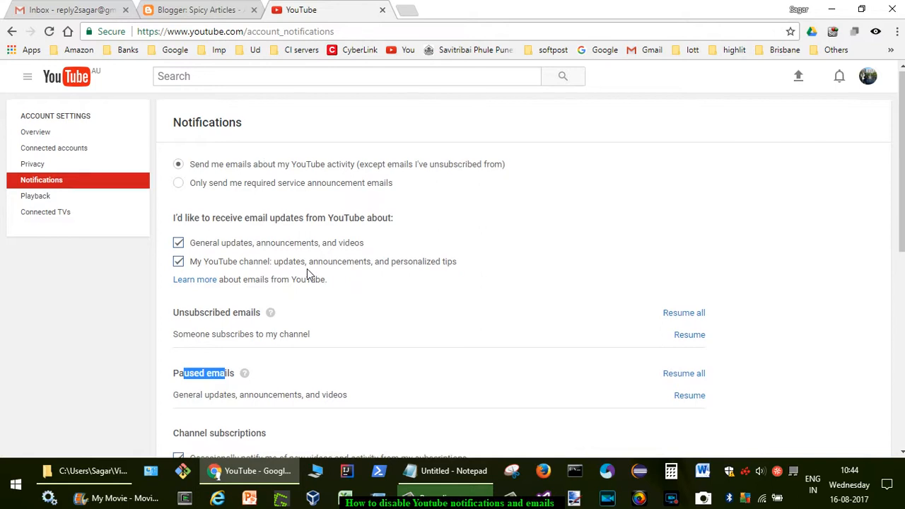
# Step: Uncheck the Comments & Activity email options: activity on my videos or channel, on my comments, and on other channels
pyautogui.scroll(-3)
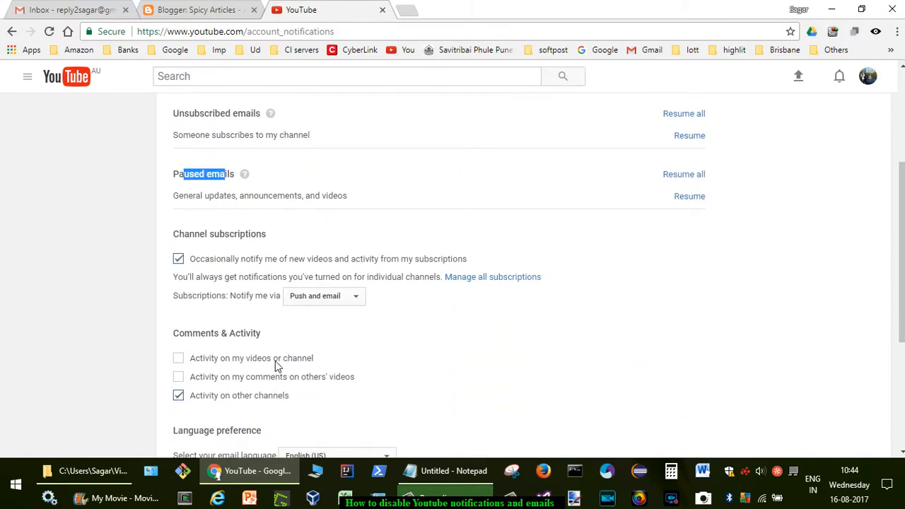
pyautogui.moveTo(261, 337)
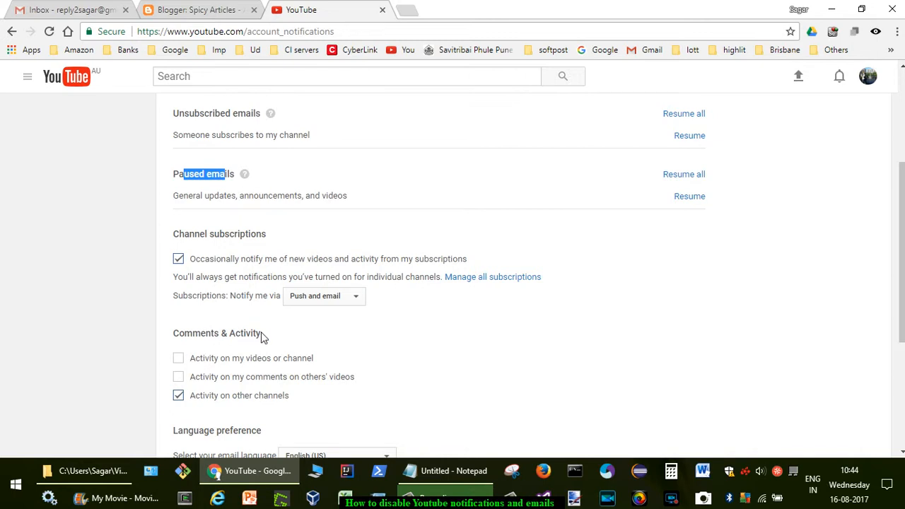
pyautogui.scroll(-3)
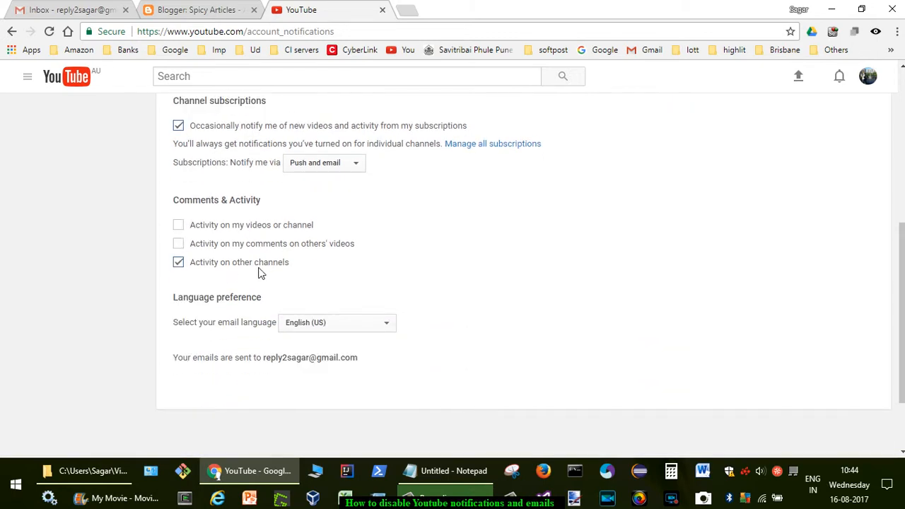
pyautogui.click(178, 224)
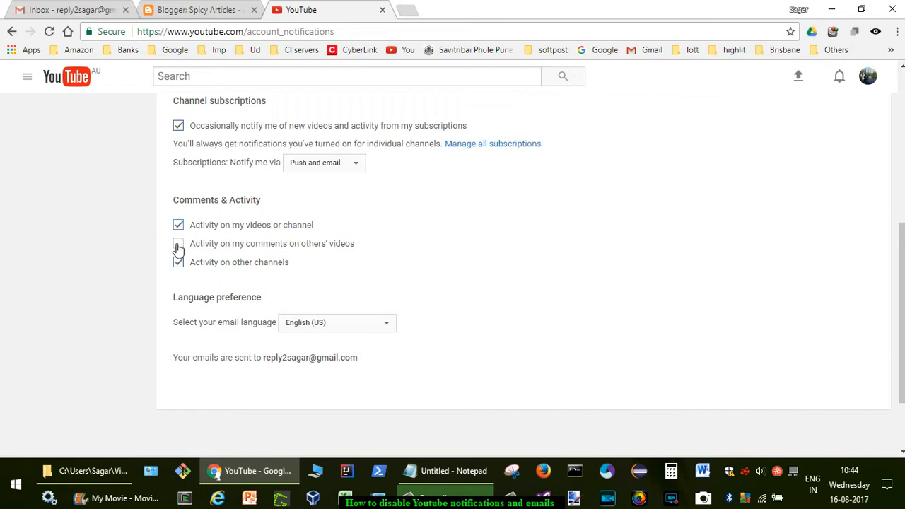
pyautogui.click(178, 244)
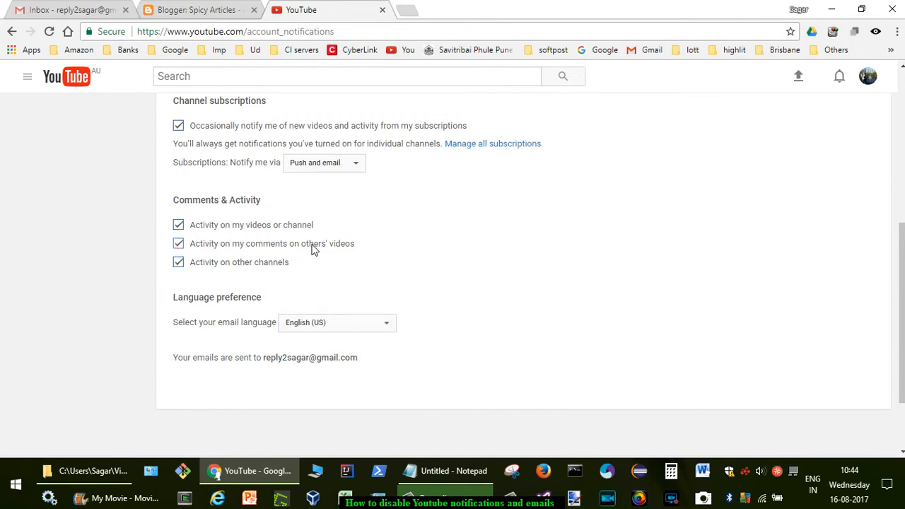
pyautogui.moveTo(336, 249)
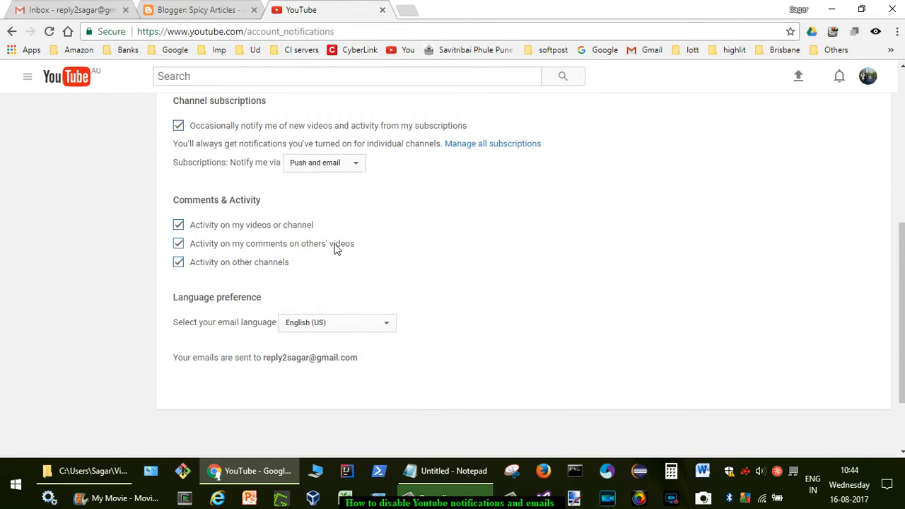
pyautogui.click(178, 225)
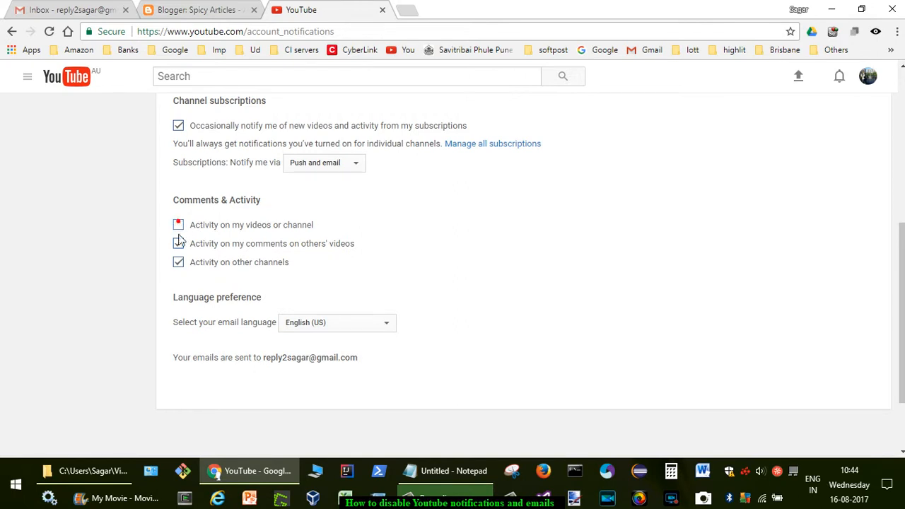
pyautogui.click(178, 224)
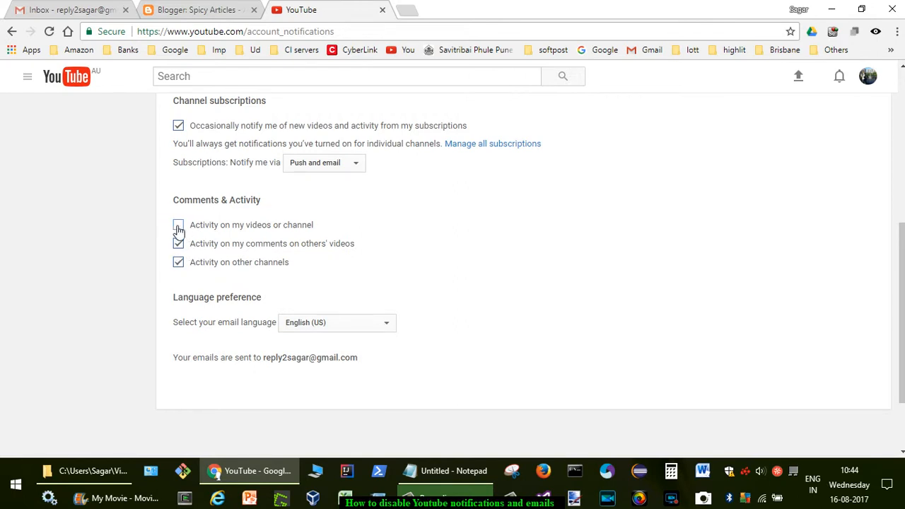
pyautogui.click(178, 225)
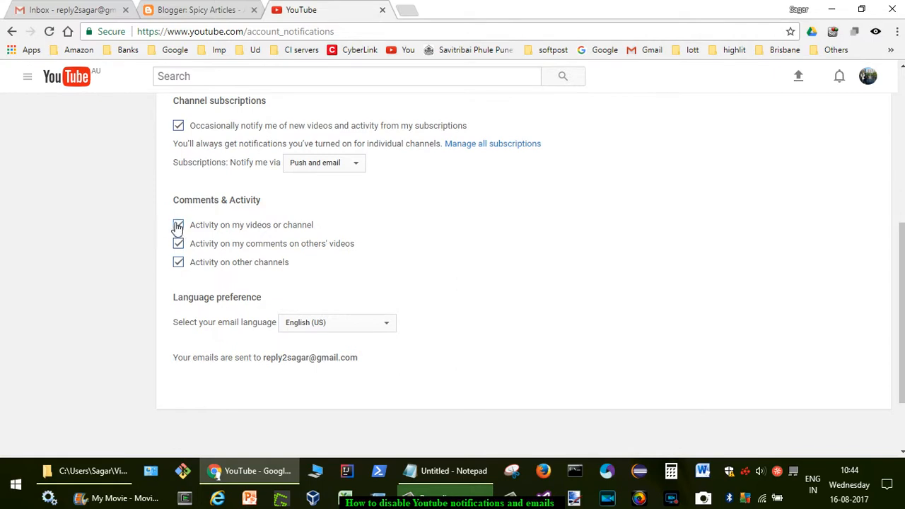
pyautogui.click(178, 225)
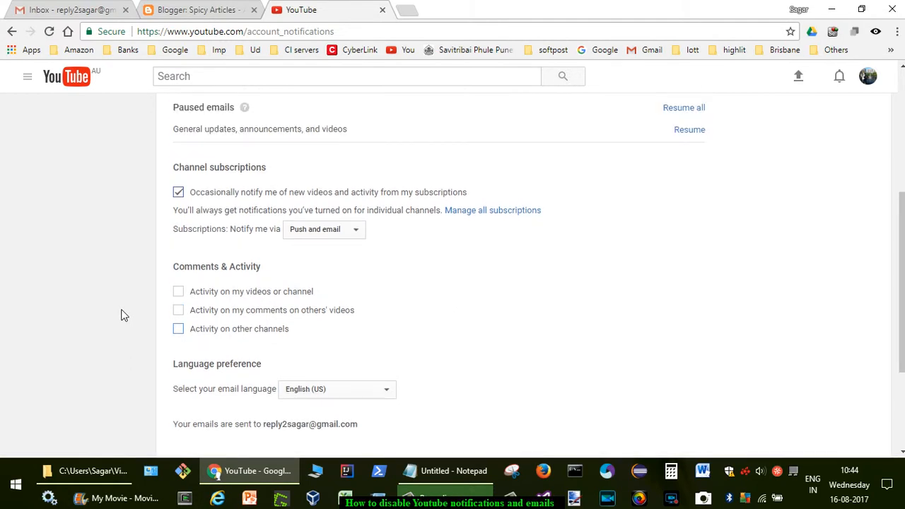
pyautogui.scroll(3)
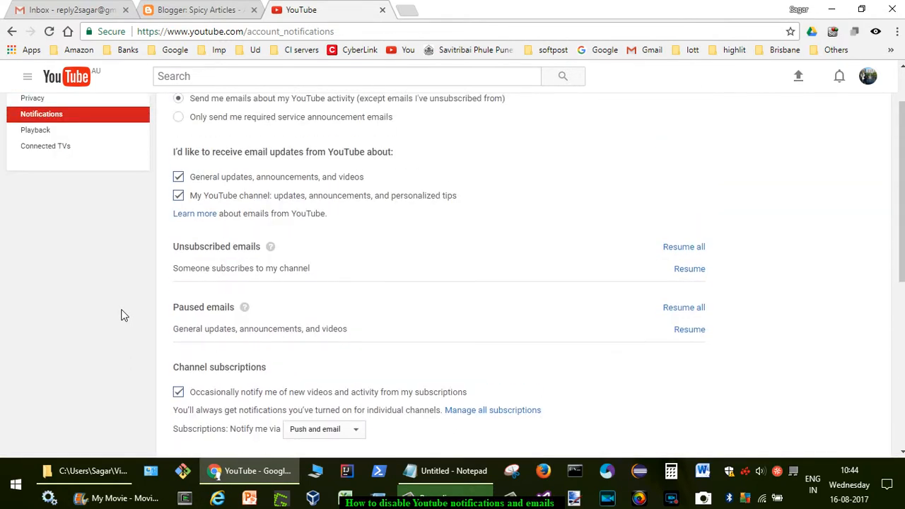
pyautogui.scroll(3)
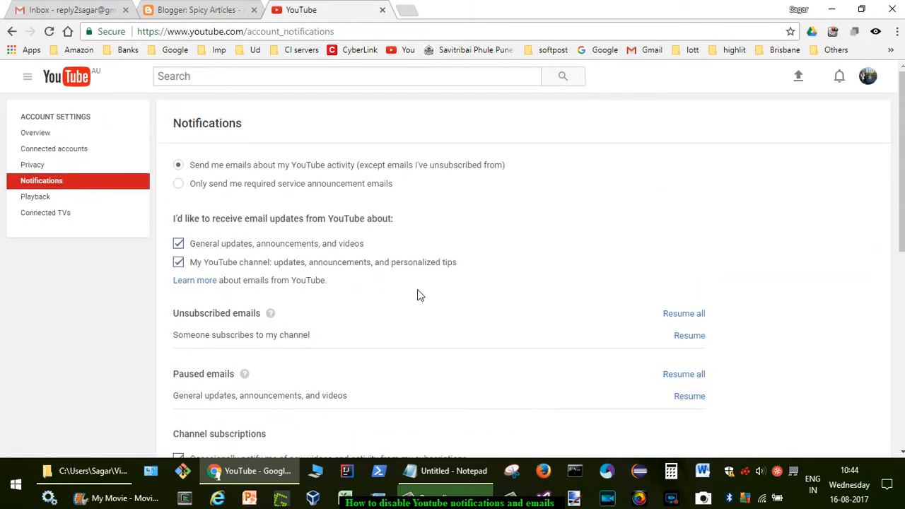
pyautogui.moveTo(750, 292)
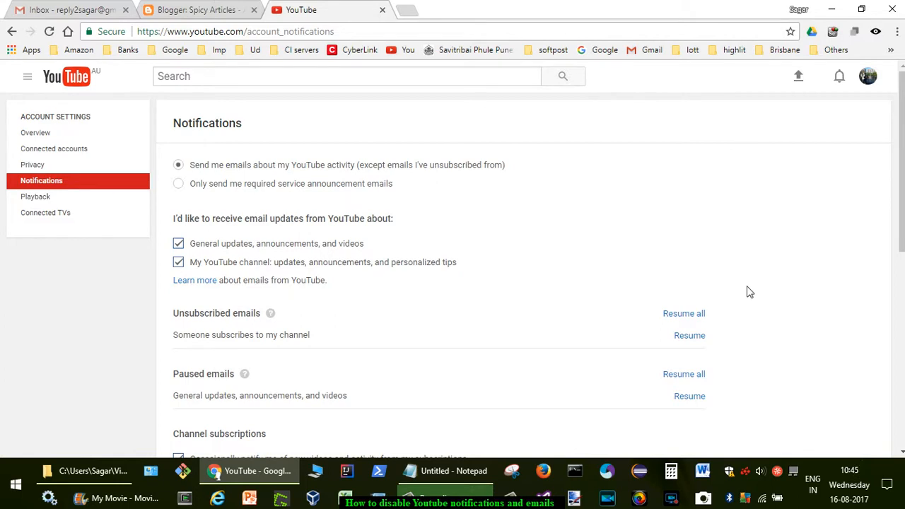